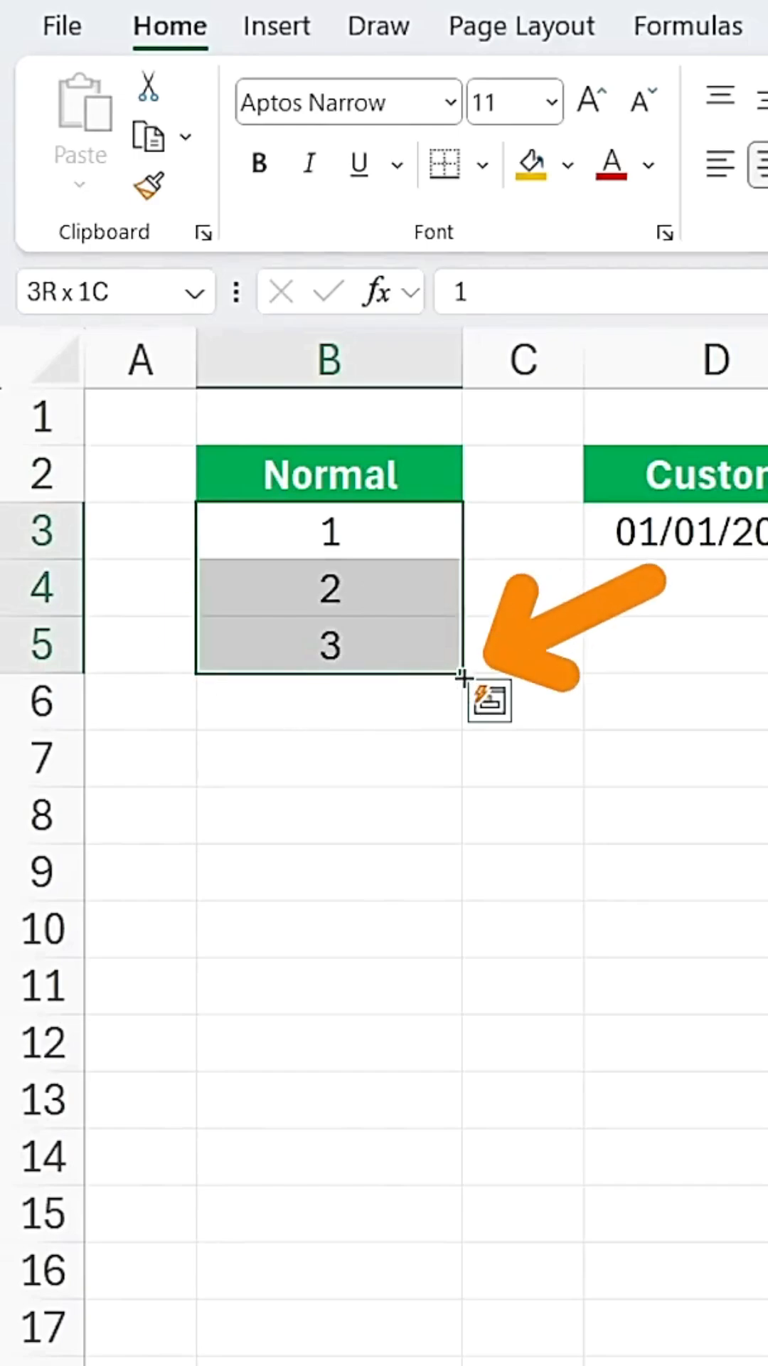
Step: Extend the 1, 2, 3 series in column B down to 10 with the fill handle
drag(464, 675, 465, 1028)
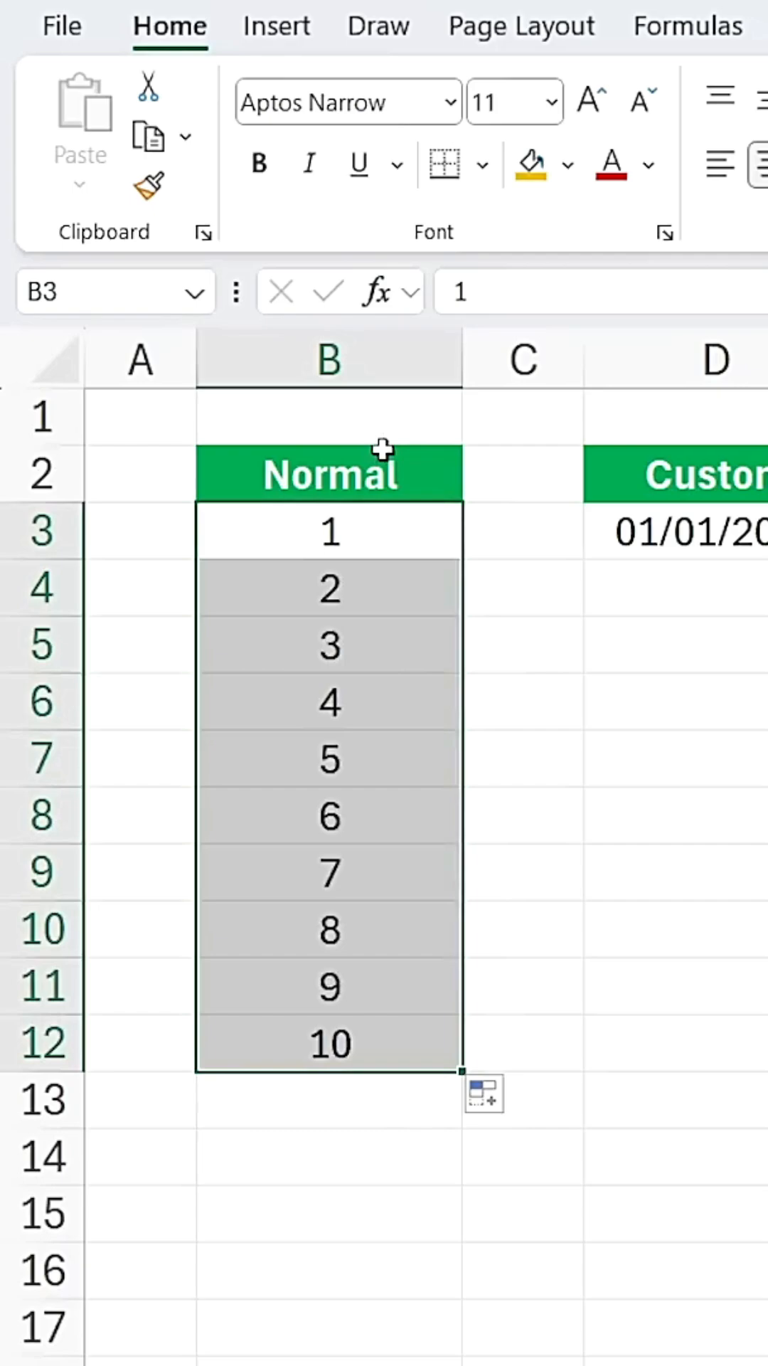
click(329, 587)
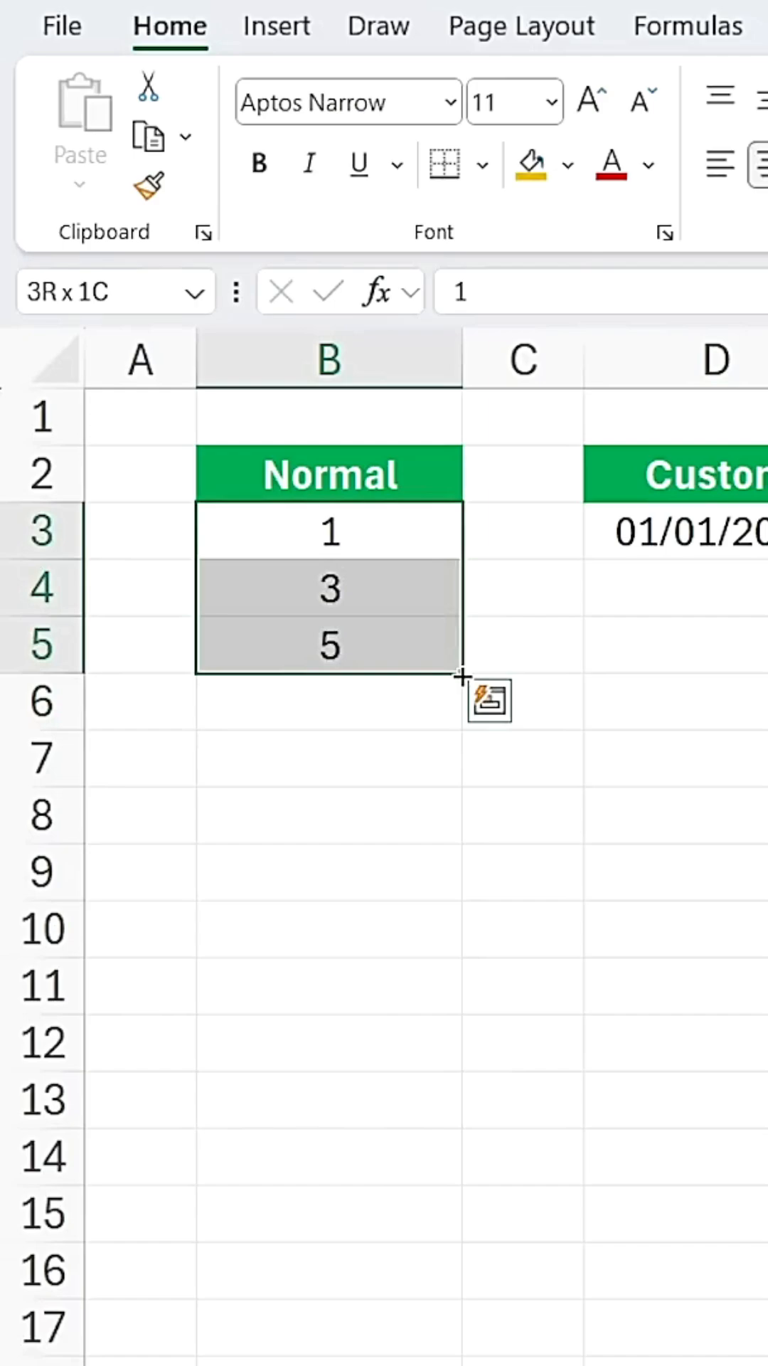
Step: Continue the odd-number series 1, 3, 5 down column B with the fill handle
drag(461, 671, 462, 1071)
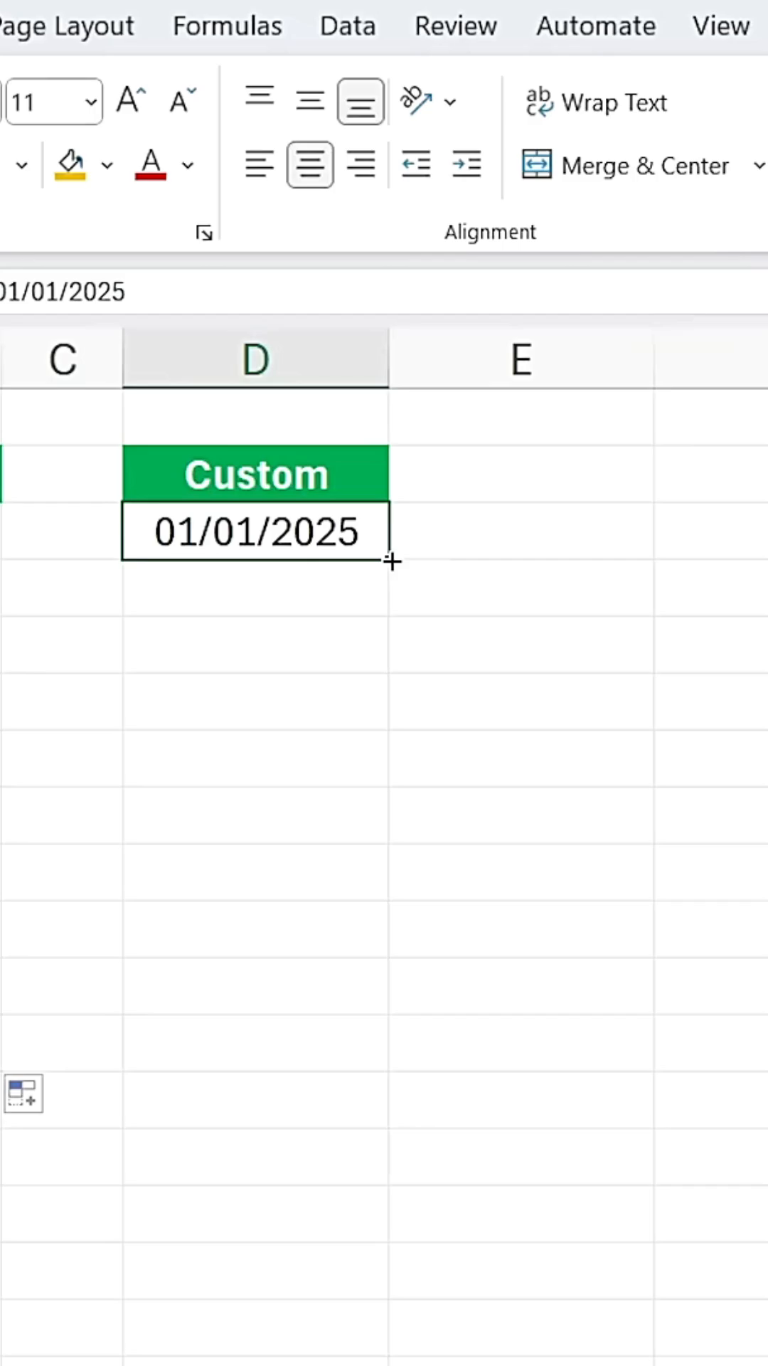
Step: Right-drag 01/01/2025 in D3 down to row 8 and choose Fill Years for 2025–2030
drag(392, 562, 400, 623)
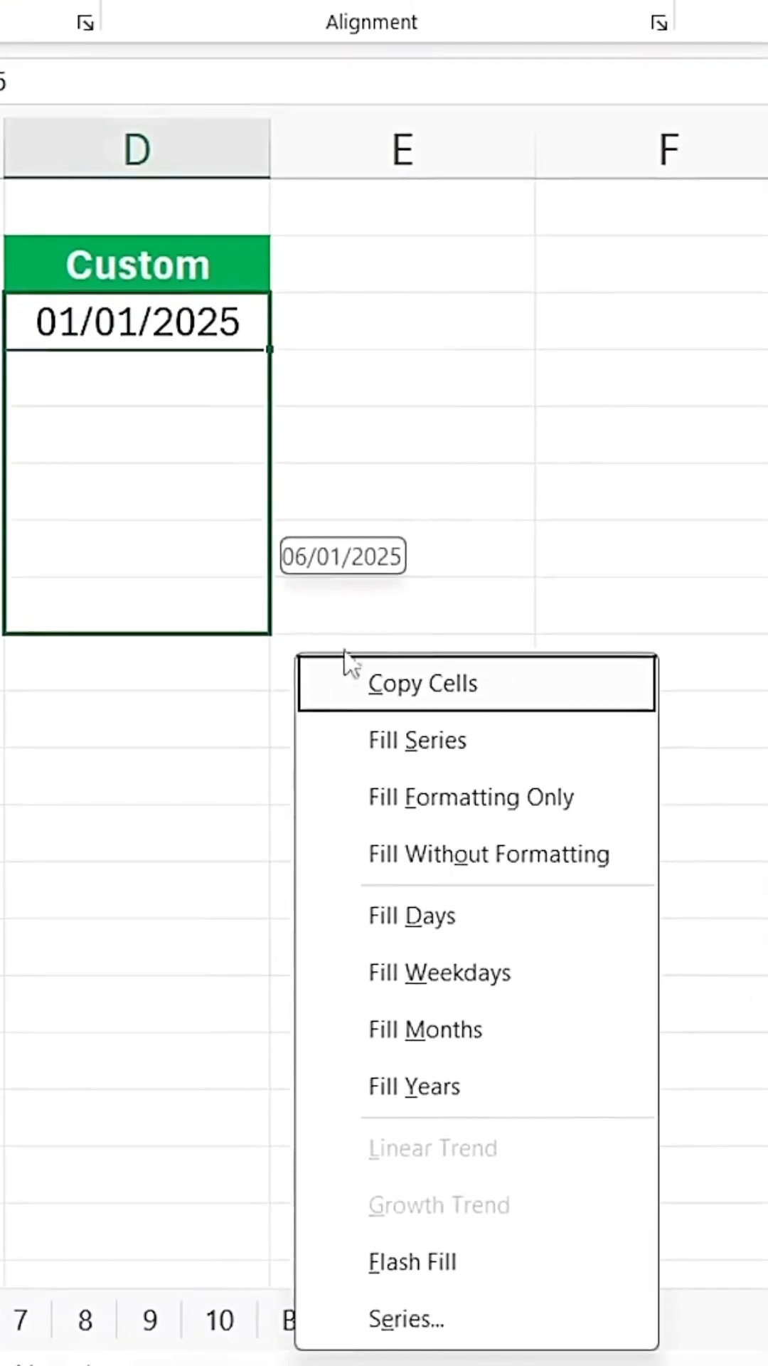
mouse_move(453, 828)
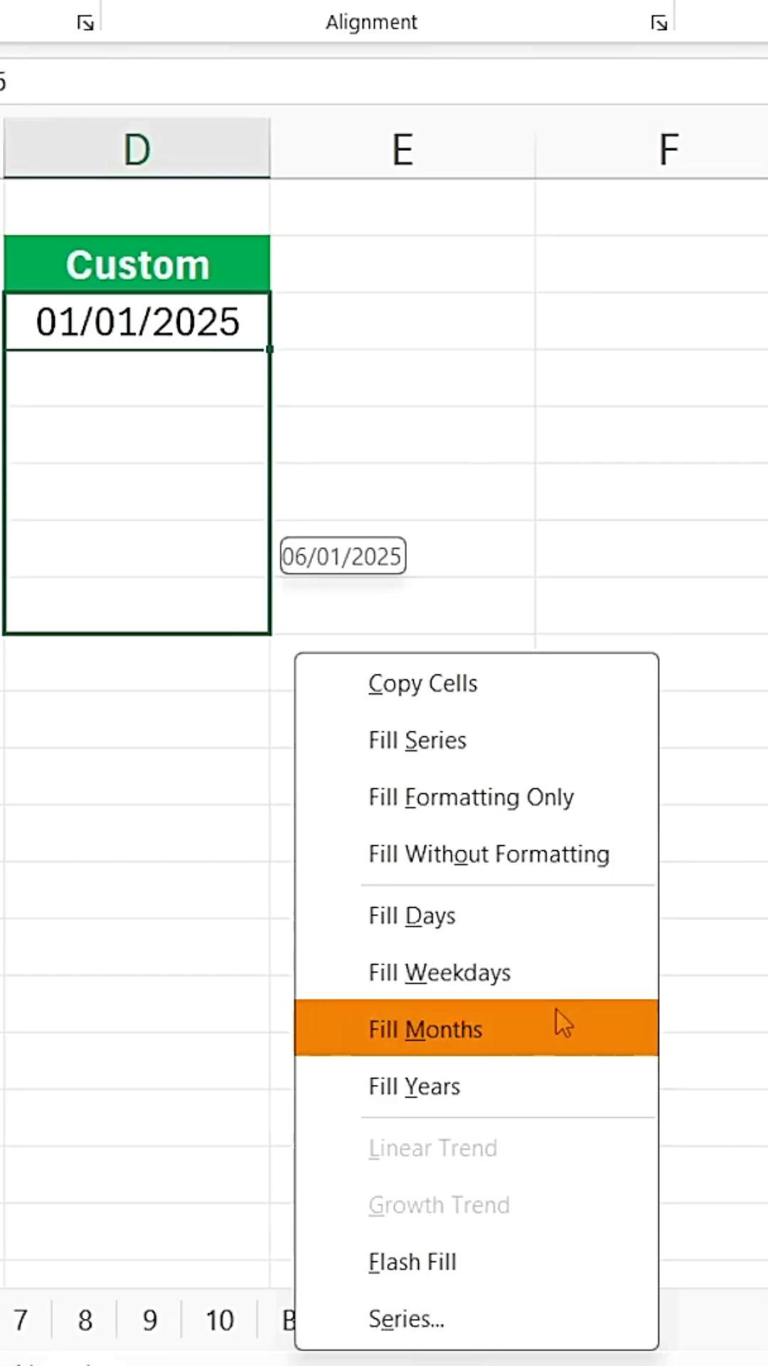
mouse_move(567, 1095)
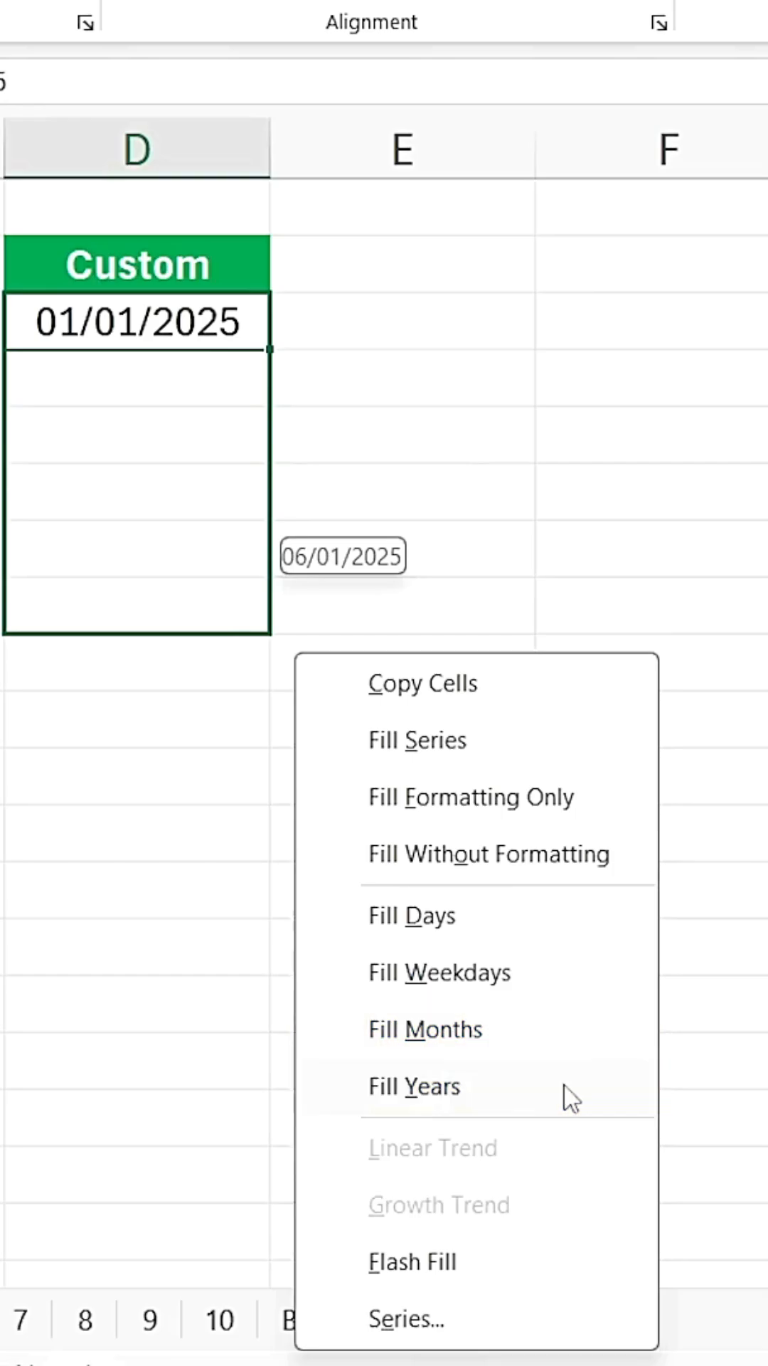
click(414, 1086)
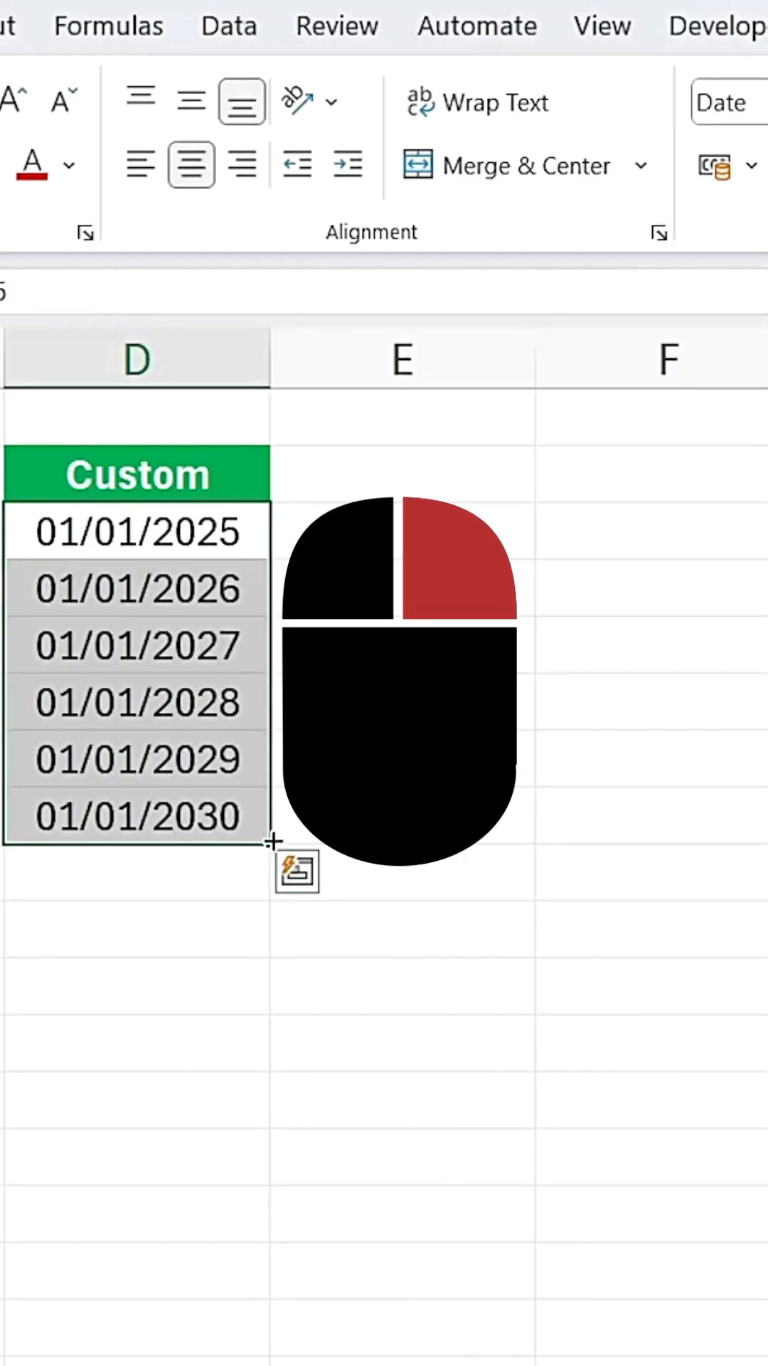
Step: Right-drag the yearly dates further down column D to reopen the fill options
drag(275, 840, 288, 1024)
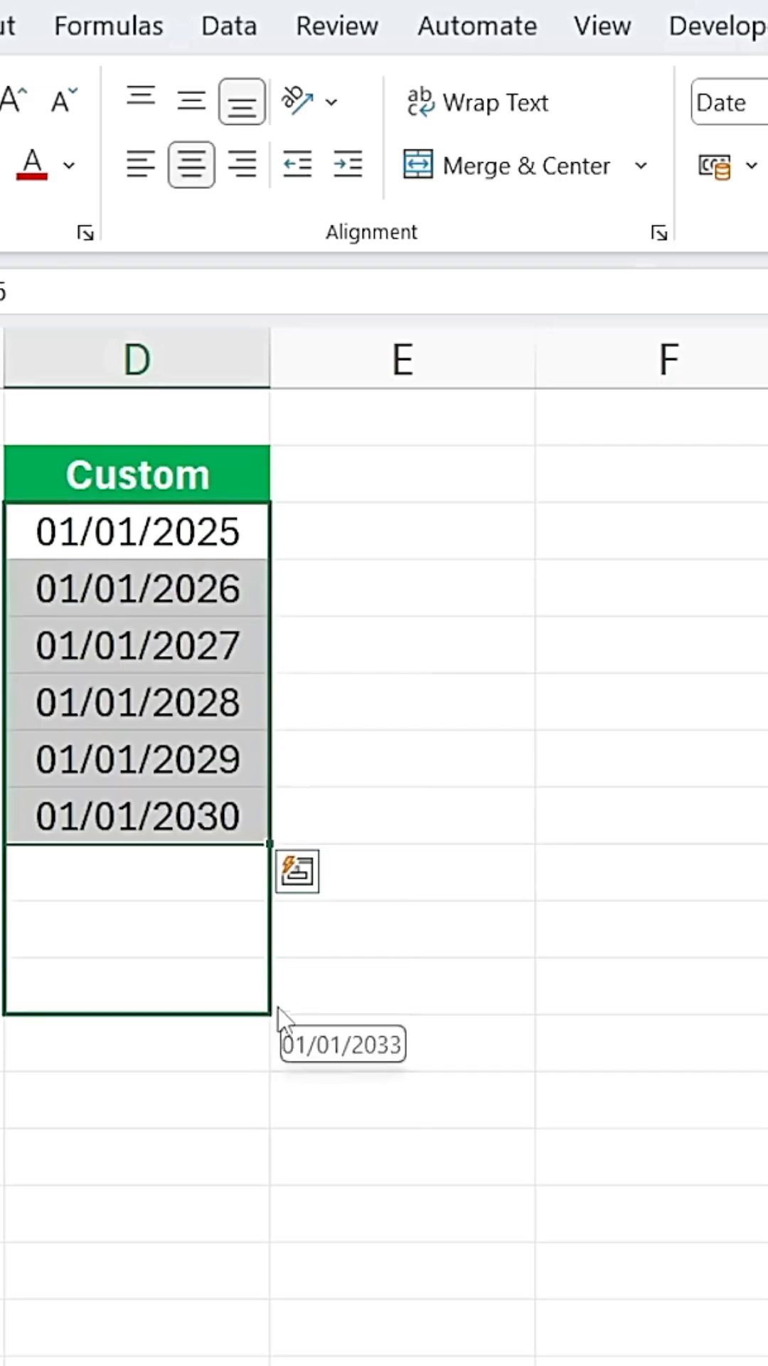
click(298, 871)
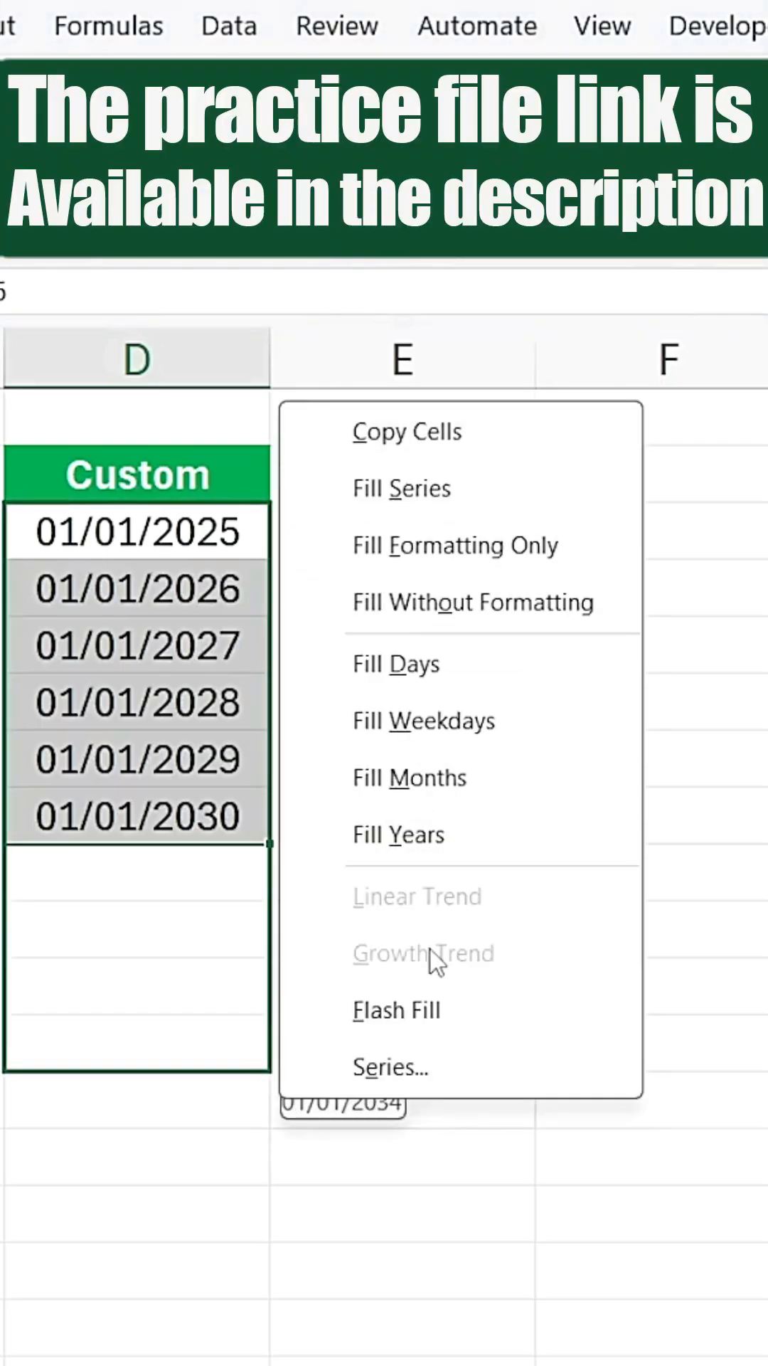